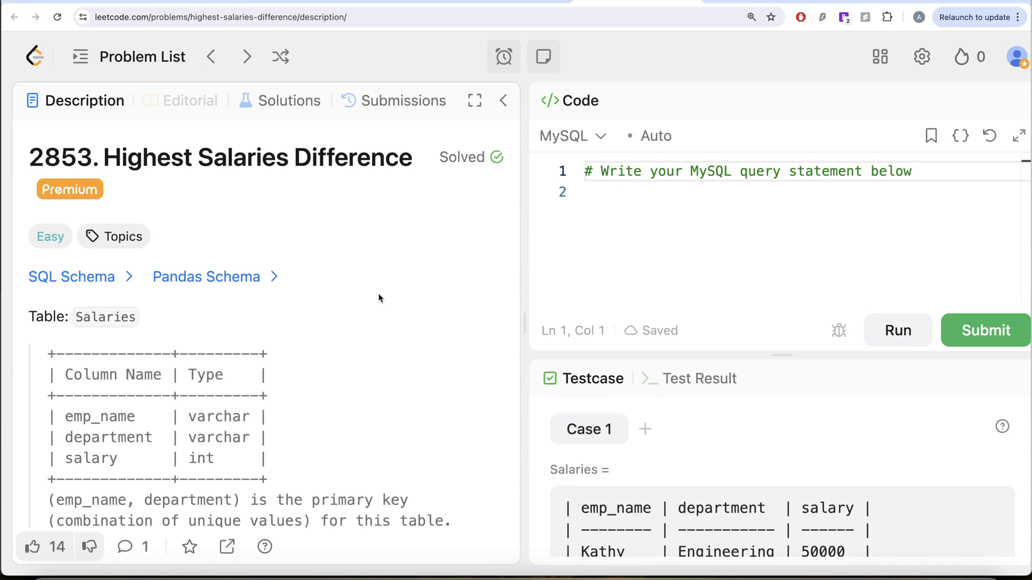
mouse_move(259, 179)
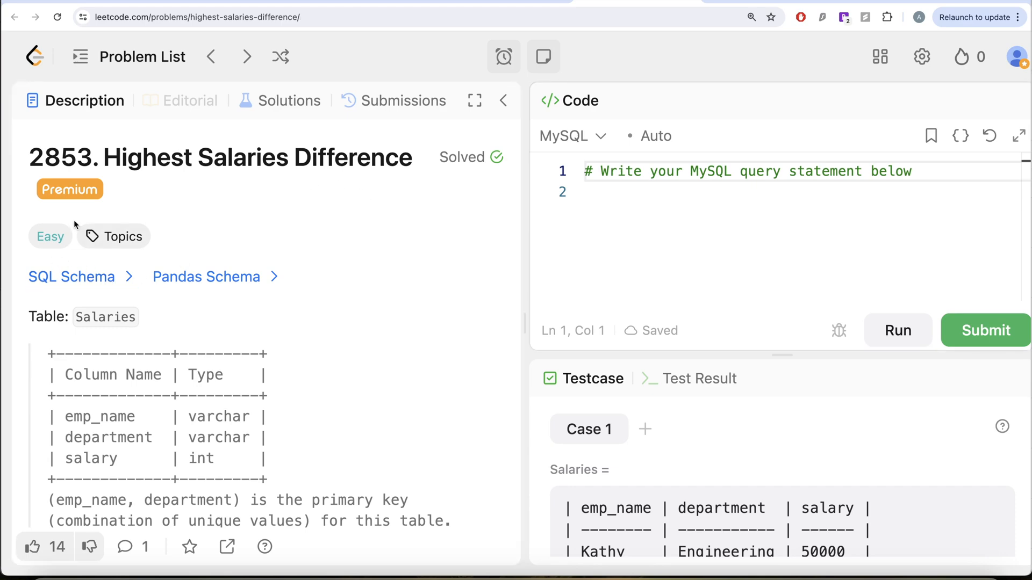
Review the Salaries SQL and pandas schema, then read through the problem description
click(72, 276)
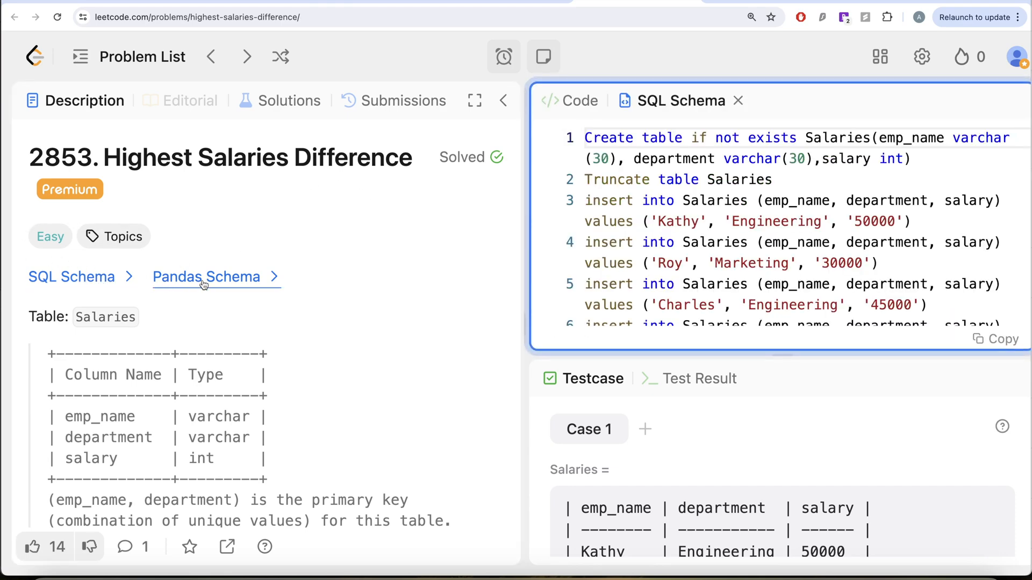
click(206, 276)
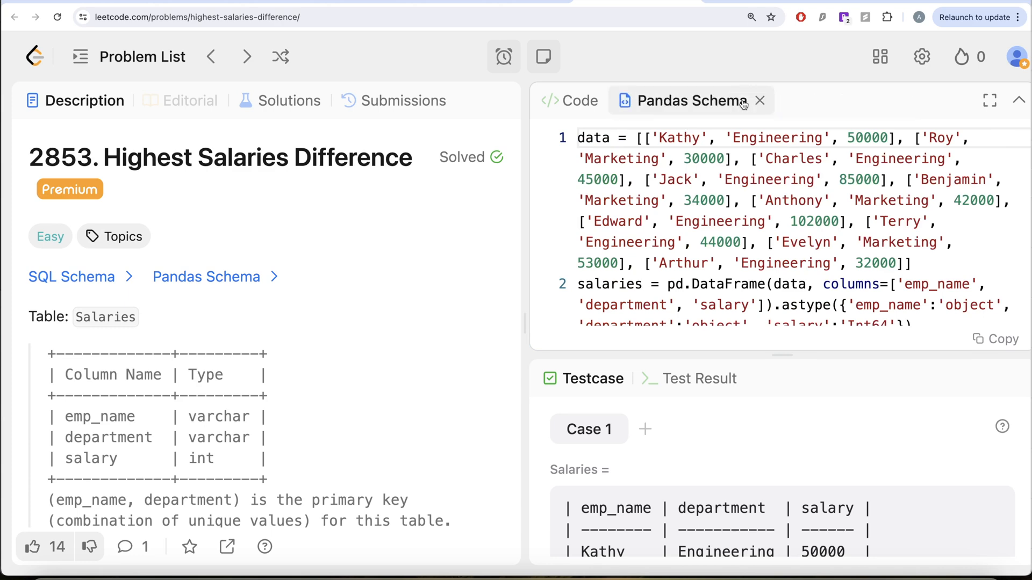
click(759, 100)
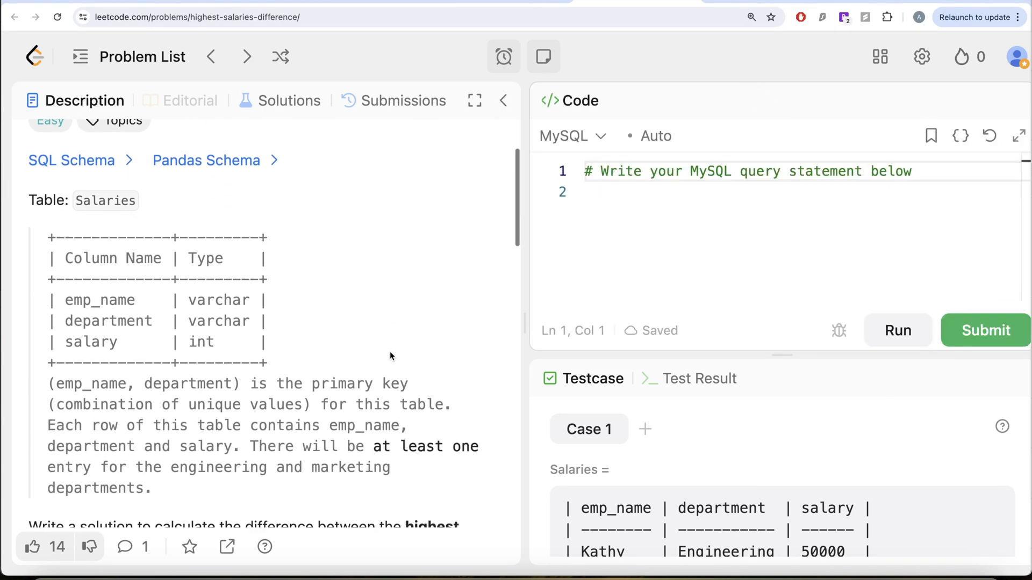
scroll(up, 3)
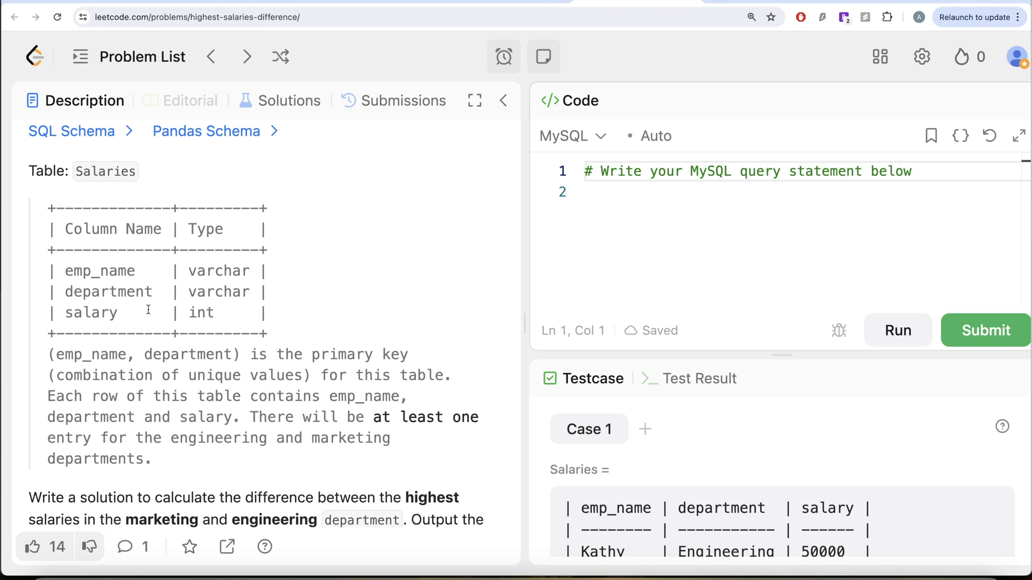
scroll(down, 3)
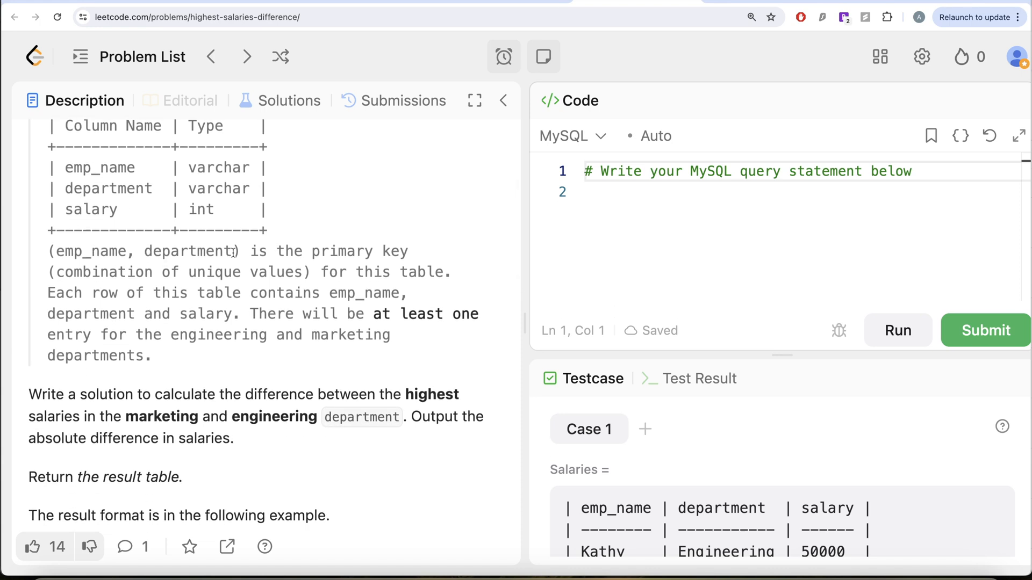
mouse_move(288, 296)
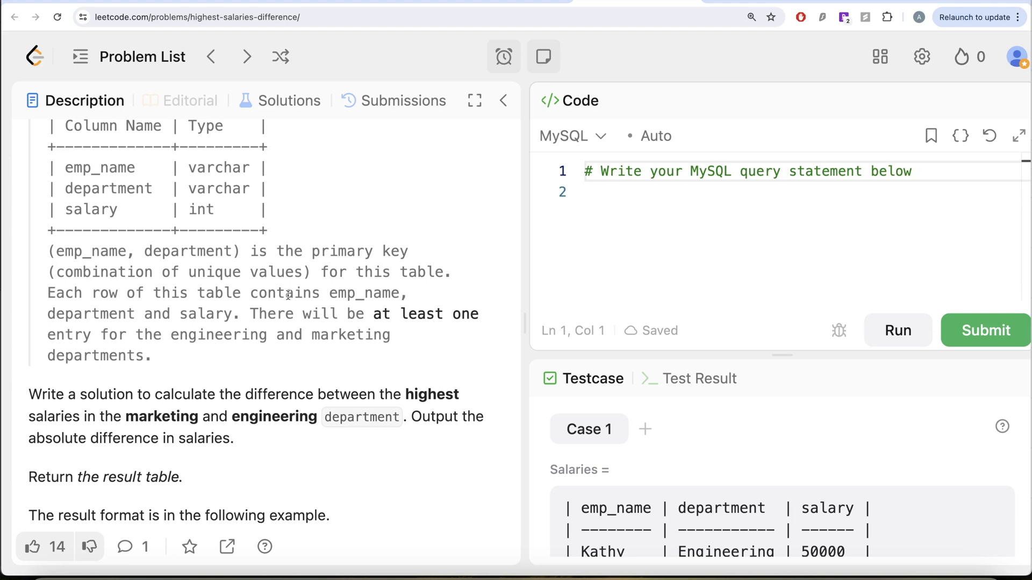
scroll(down, 3)
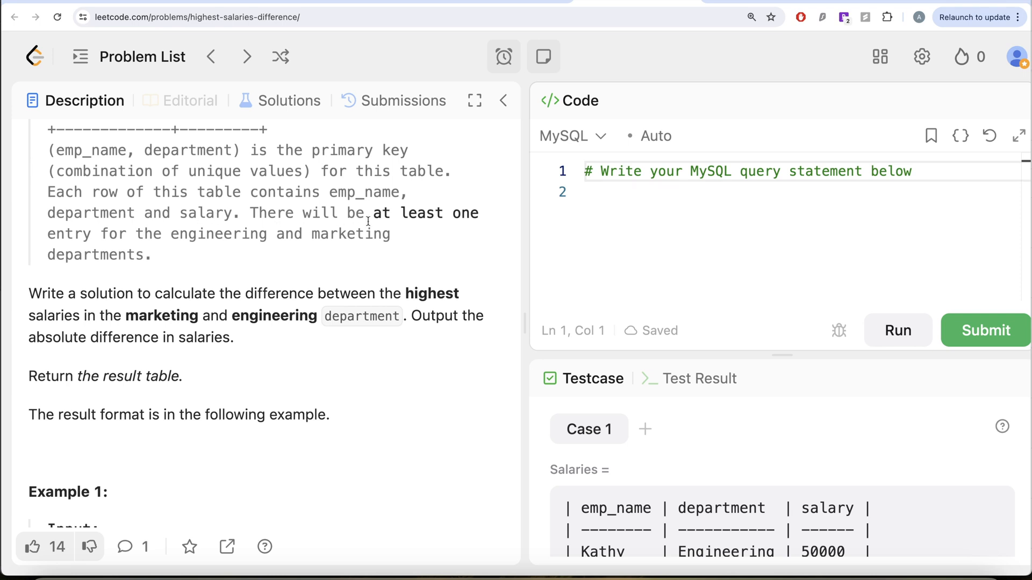
mouse_move(368, 242)
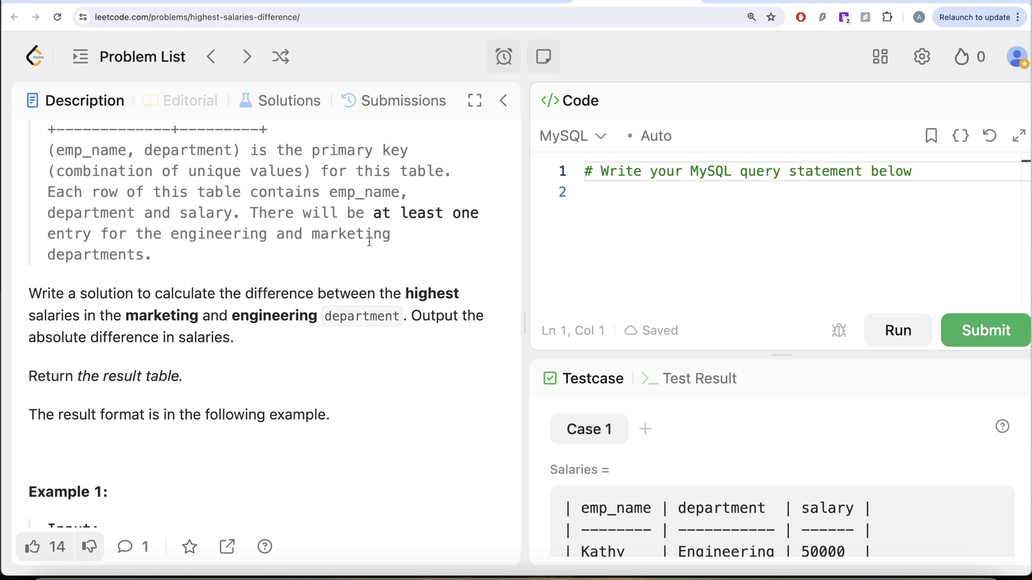
scroll(down, 3)
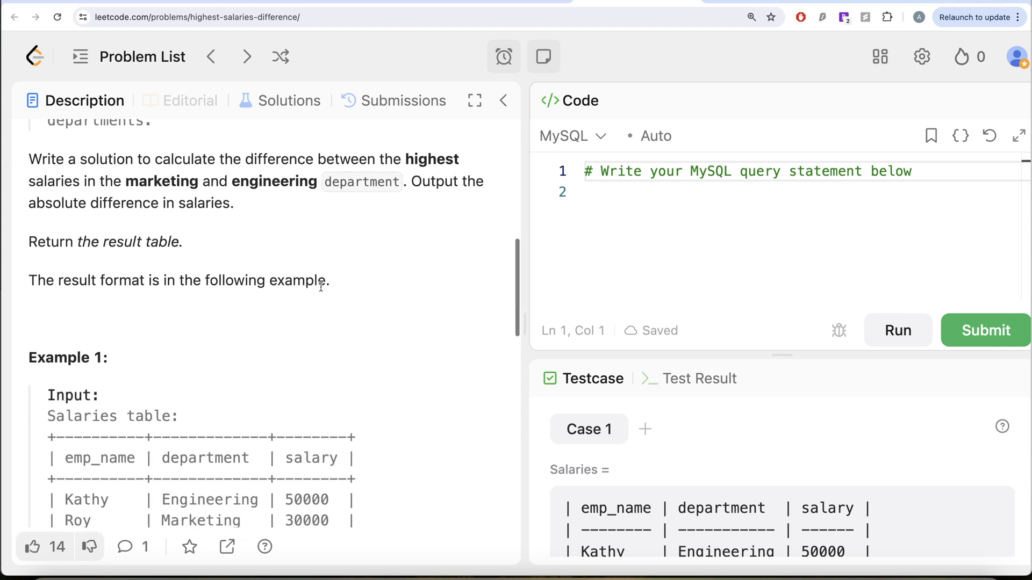
mouse_move(370, 164)
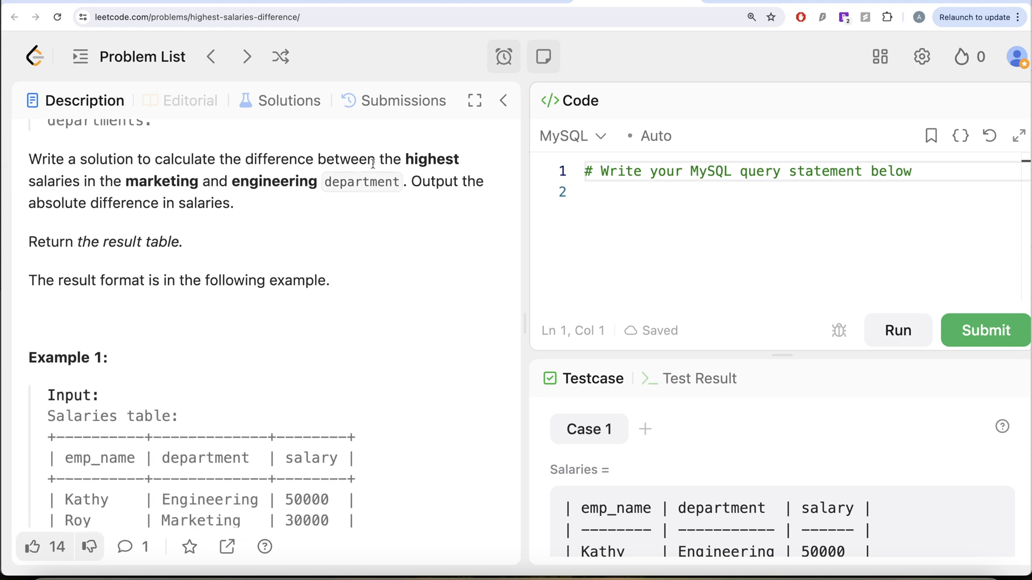
mouse_move(217, 195)
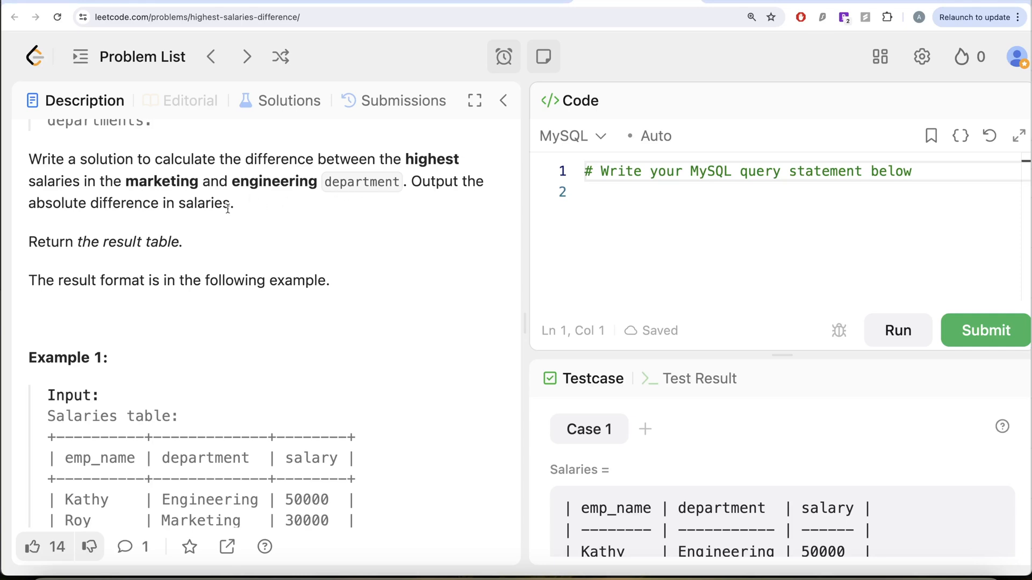
mouse_move(256, 219)
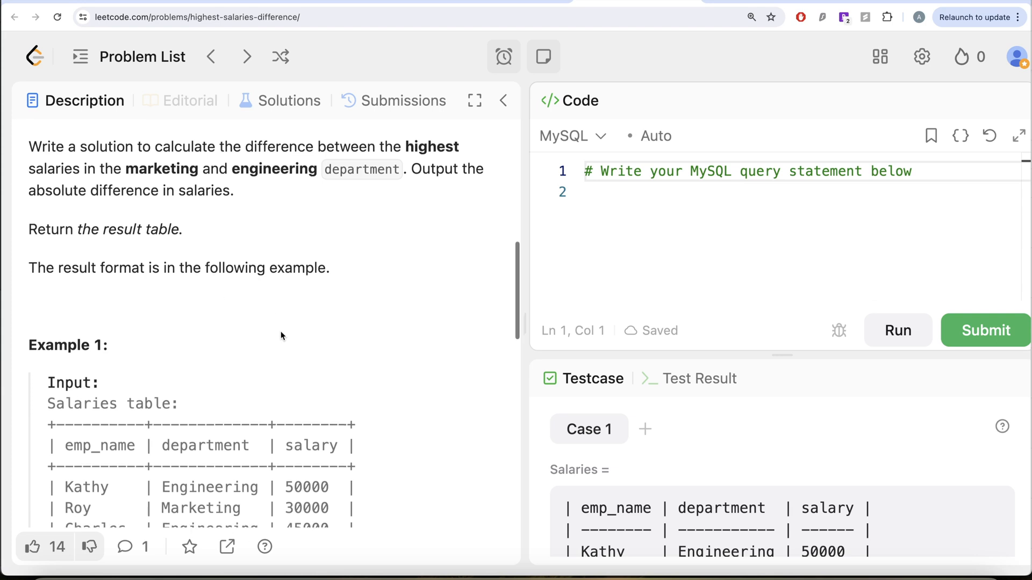
scroll(down, 3)
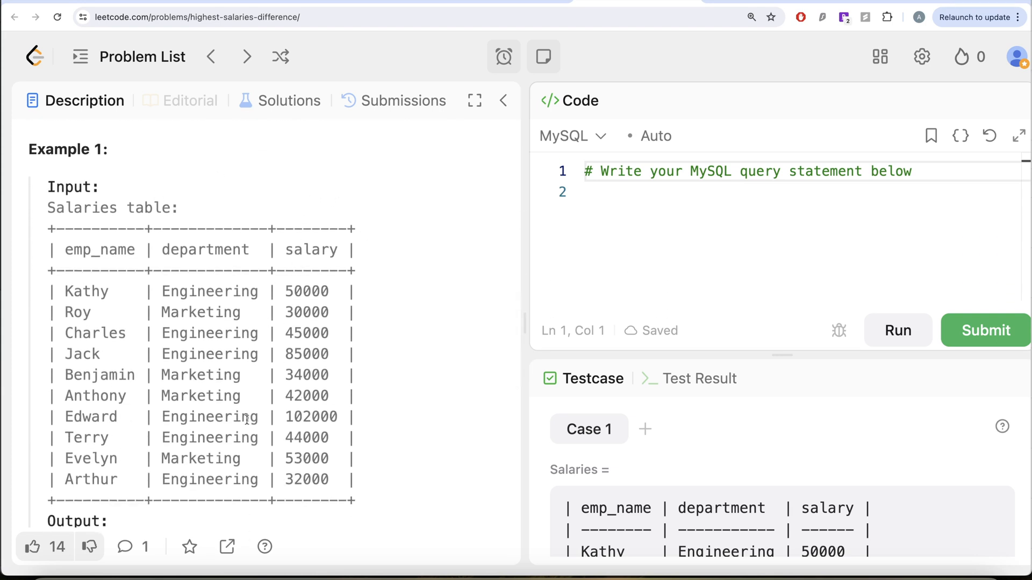
mouse_move(244, 351)
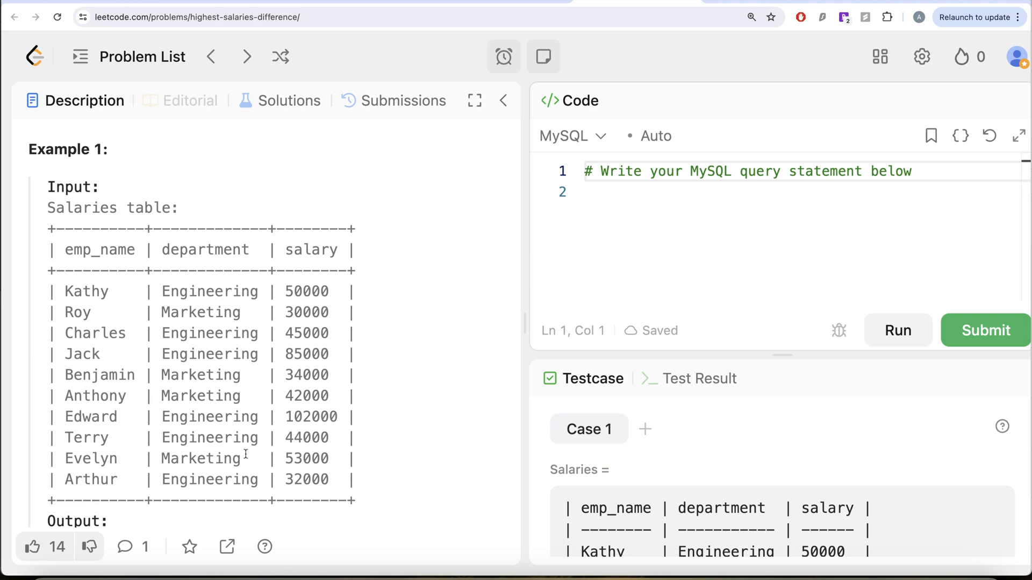
mouse_move(240, 462)
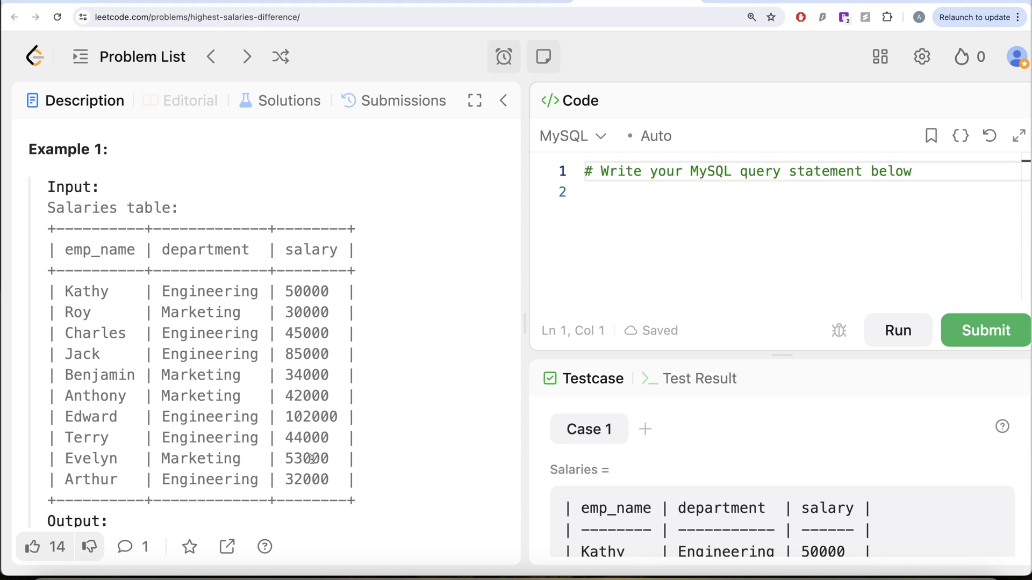
mouse_move(408, 453)
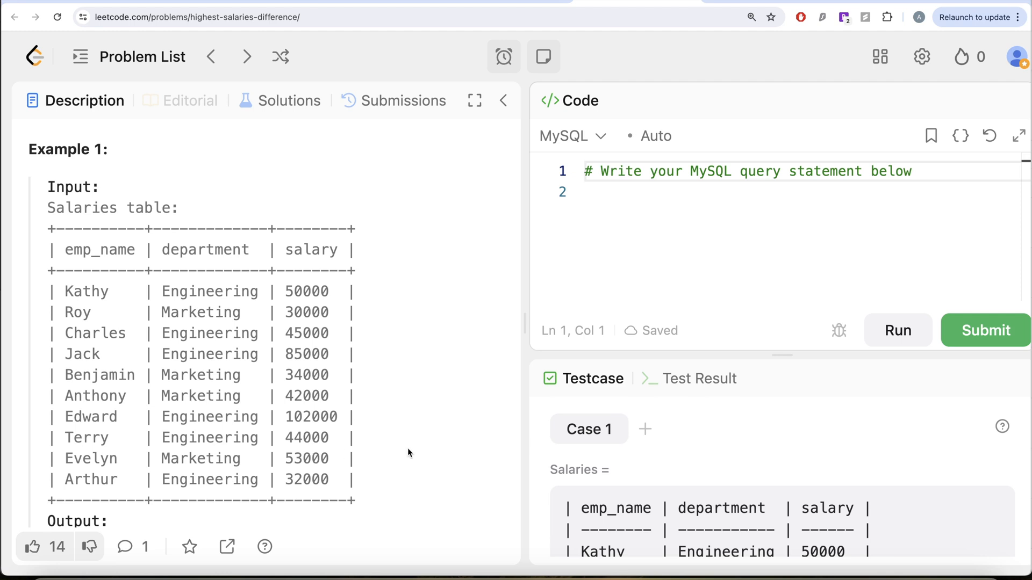
scroll(down, 3)
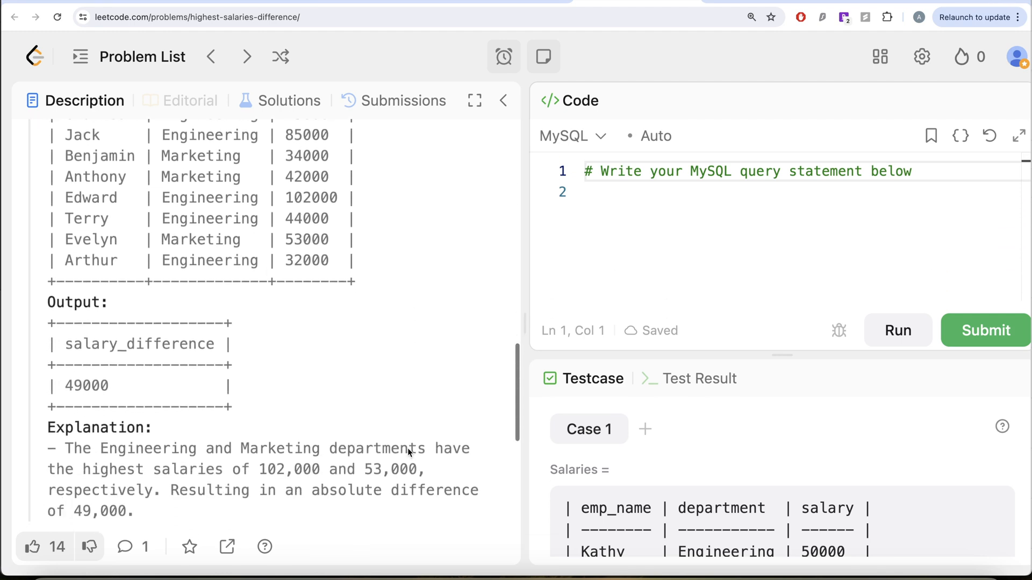
scroll(up, 3)
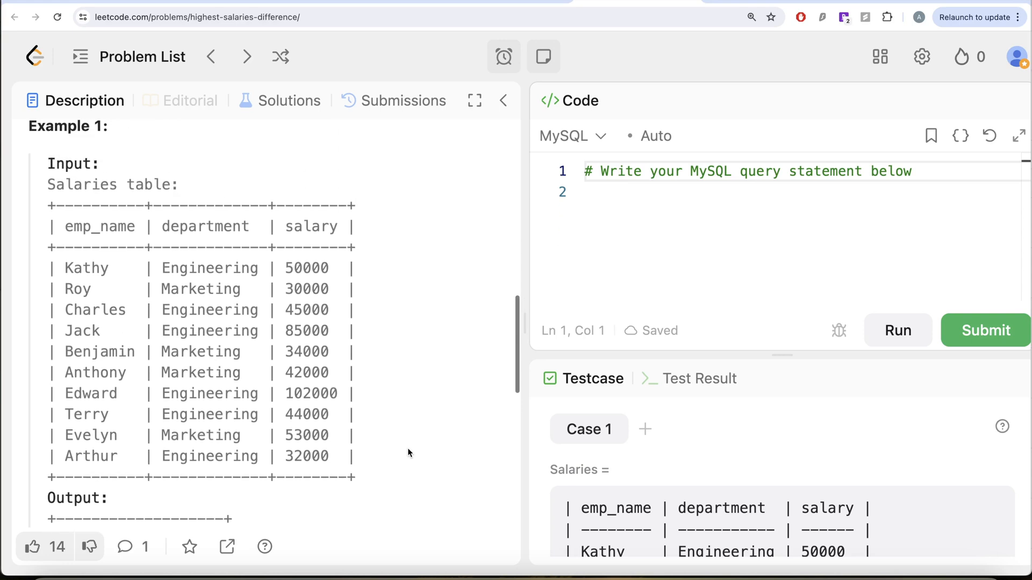
scroll(up, 3)
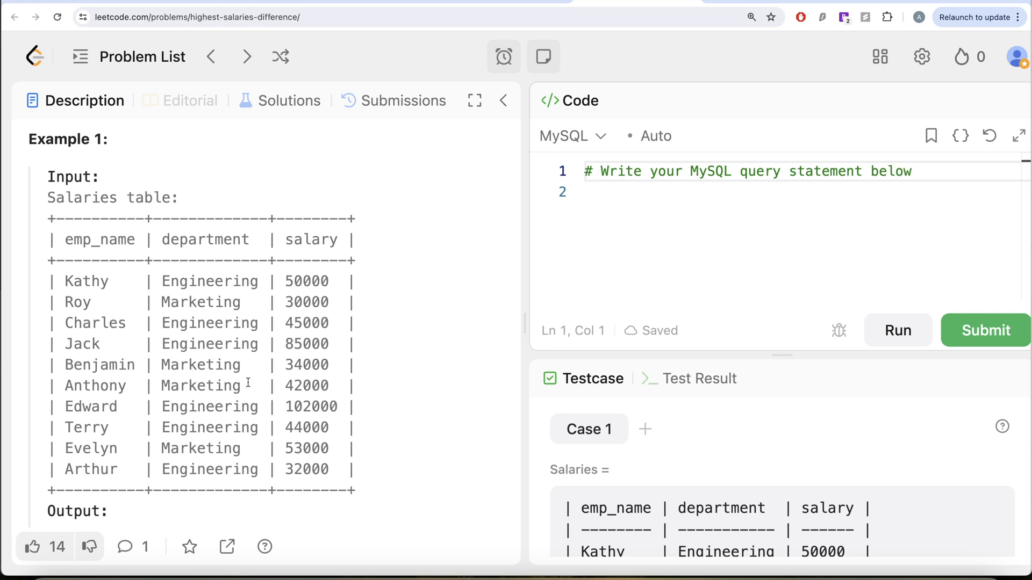
Write SELECT MAX(salary) FROM Salaries WHERE department = 'Engineering' as a parenthesised subquery
click(653, 191)
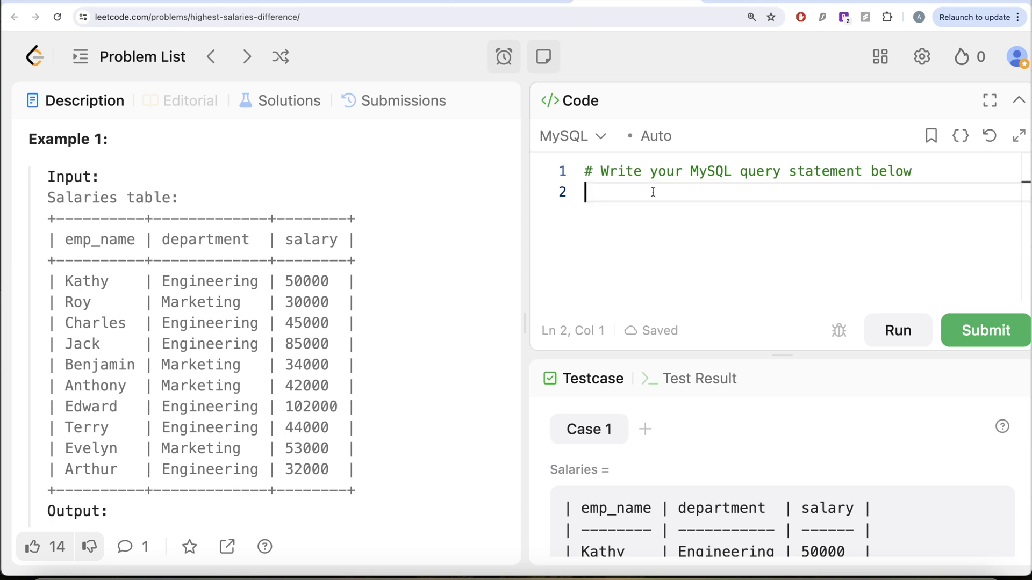
text(FROM)
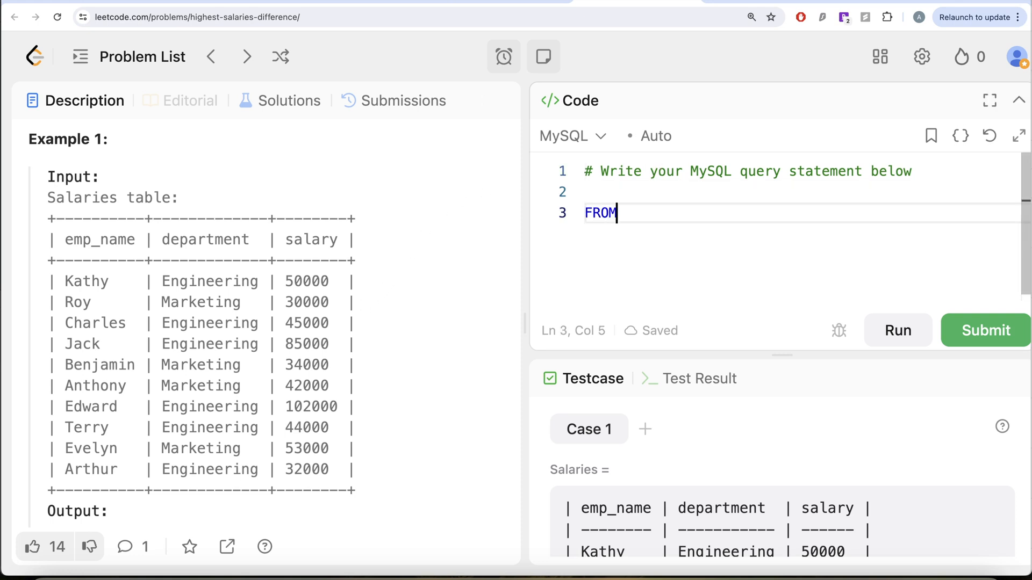
text(Salaries)
text(WHERE)
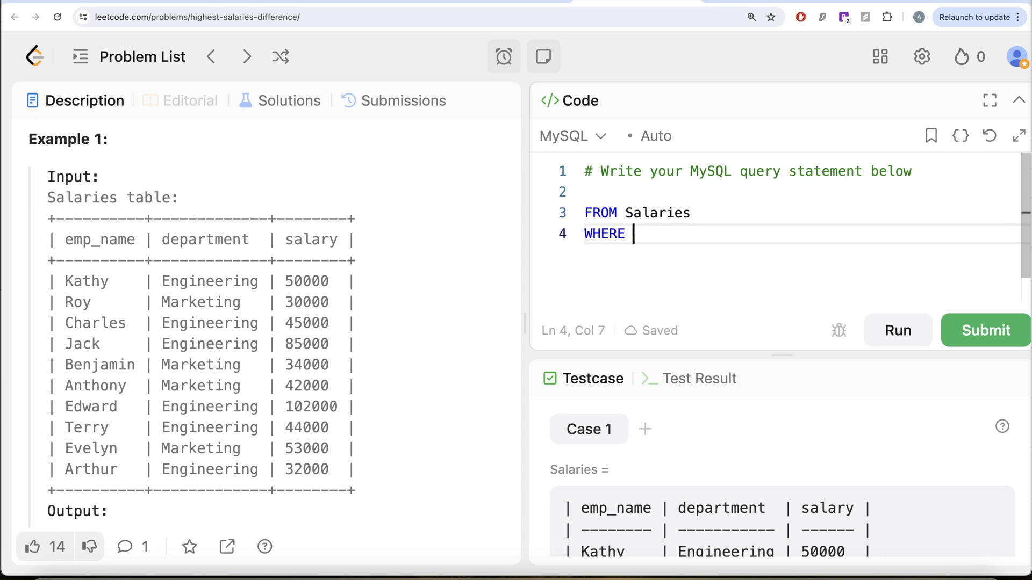
text(department)
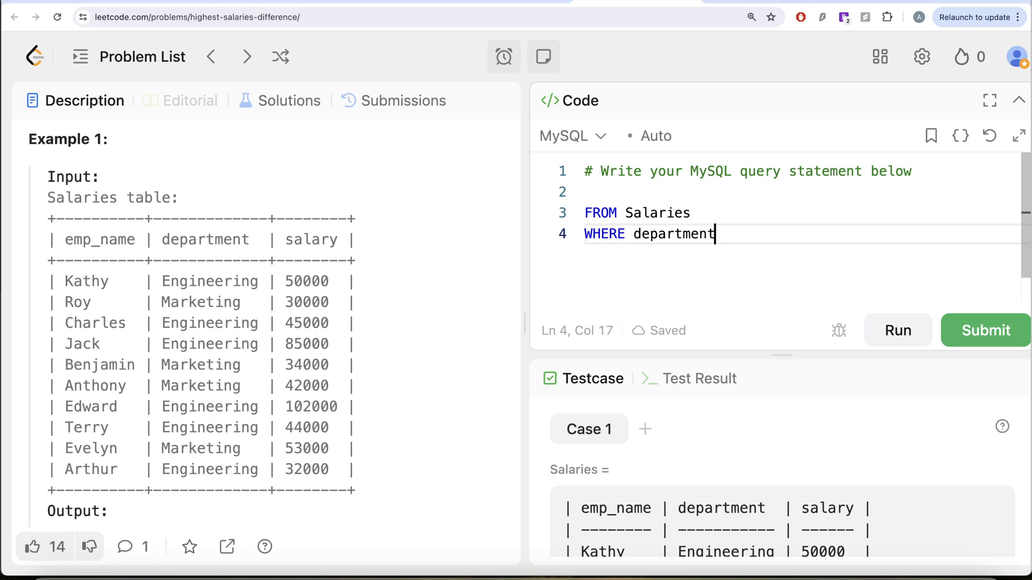
text(= 'Engi')
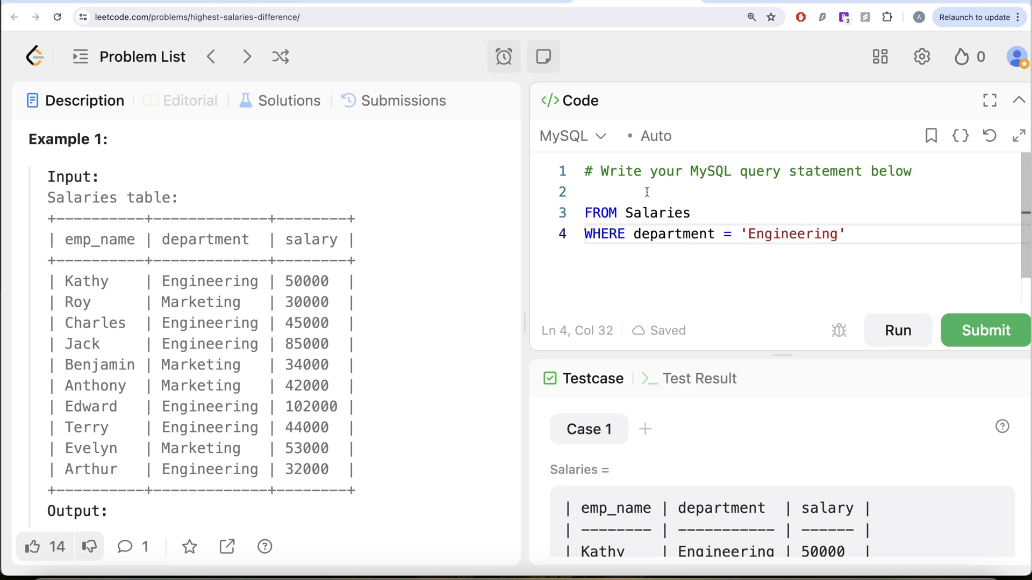
text(SELECT)
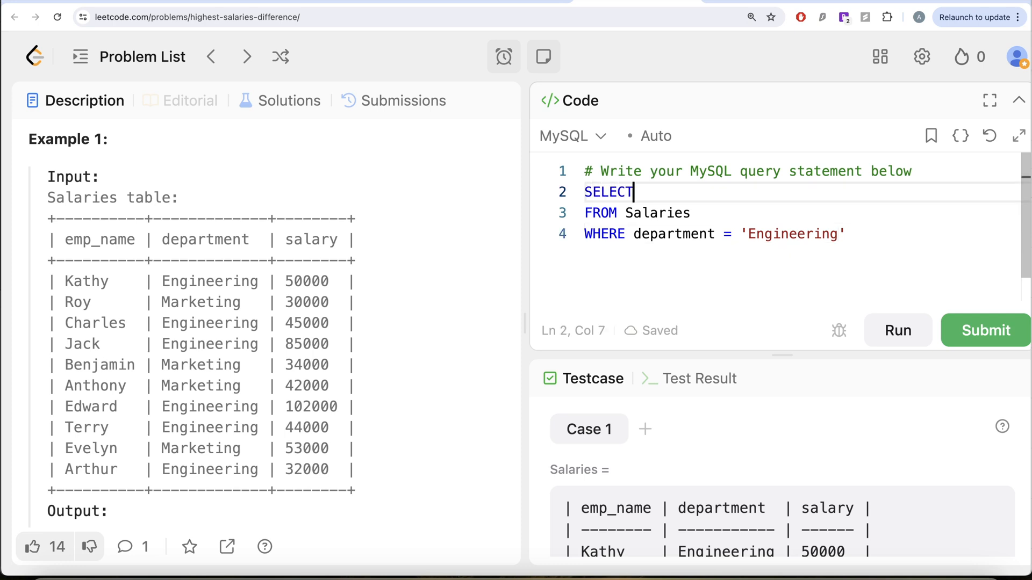
text(MAX(sa)
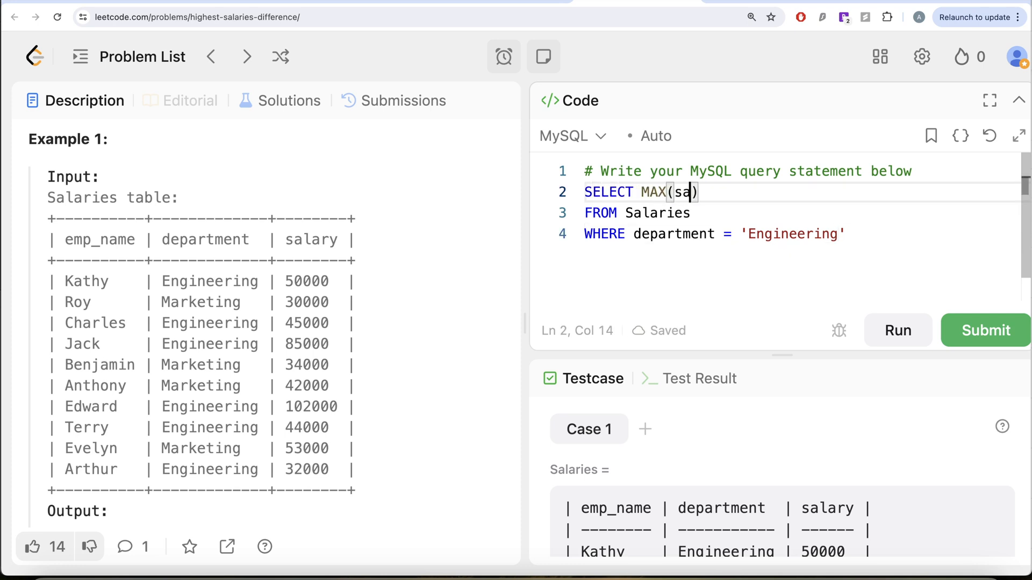
text(lary)
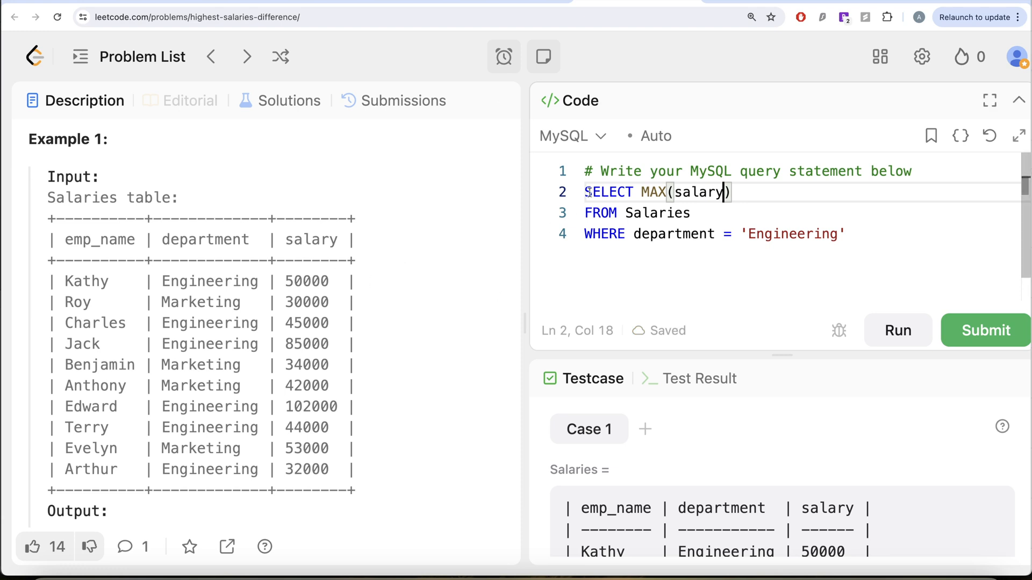
click(584, 193)
text(()
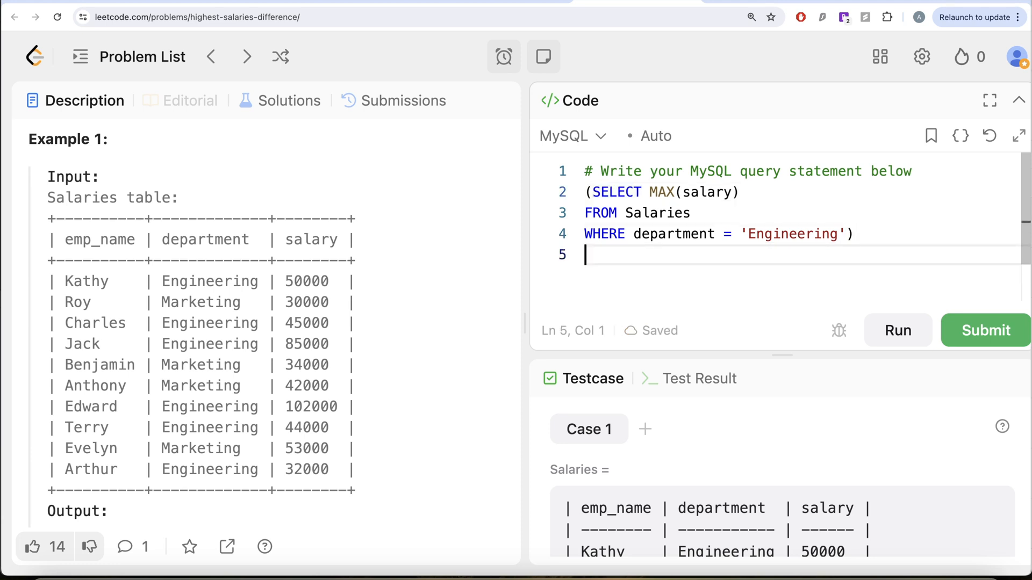
Subtract a pasted copy of the subquery with the department changed to 'Marketing'
text(-)
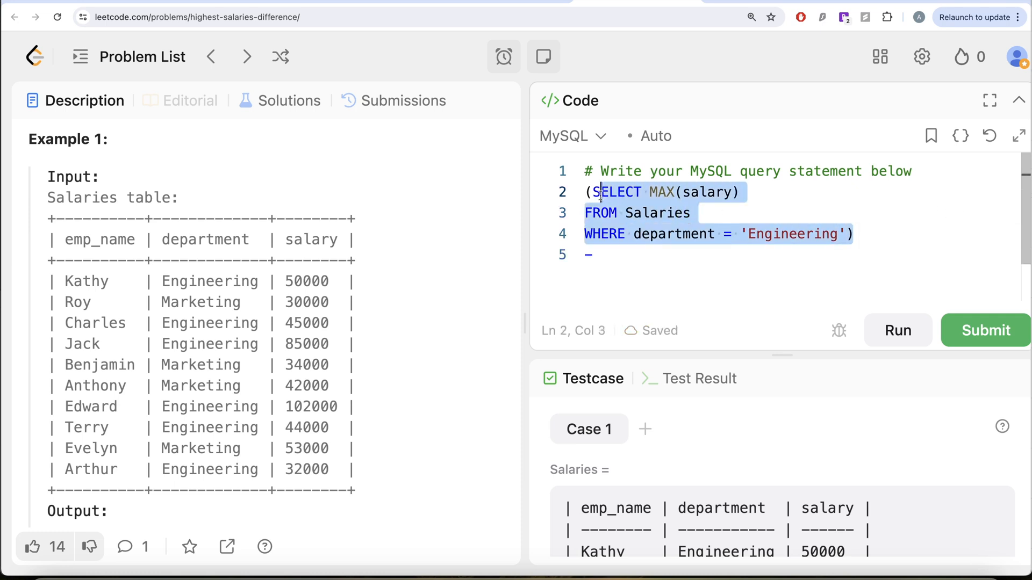
click(617, 256)
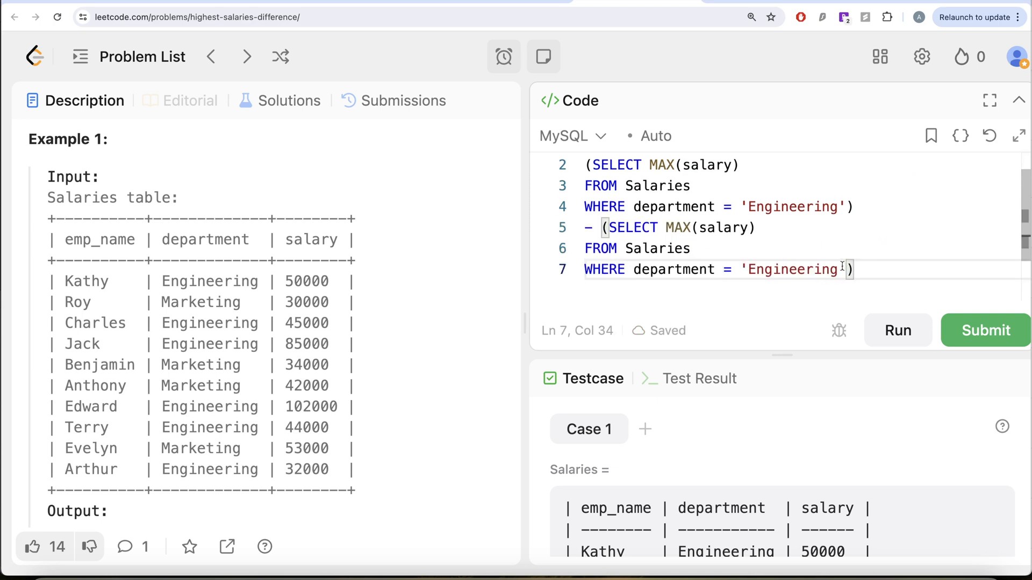
double_click(790, 268)
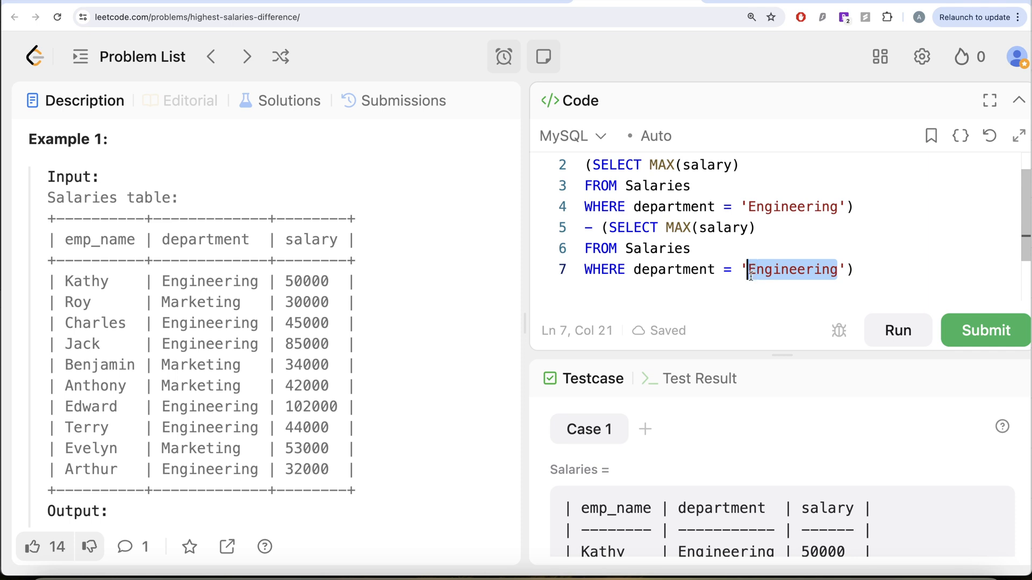
text(Marketing)
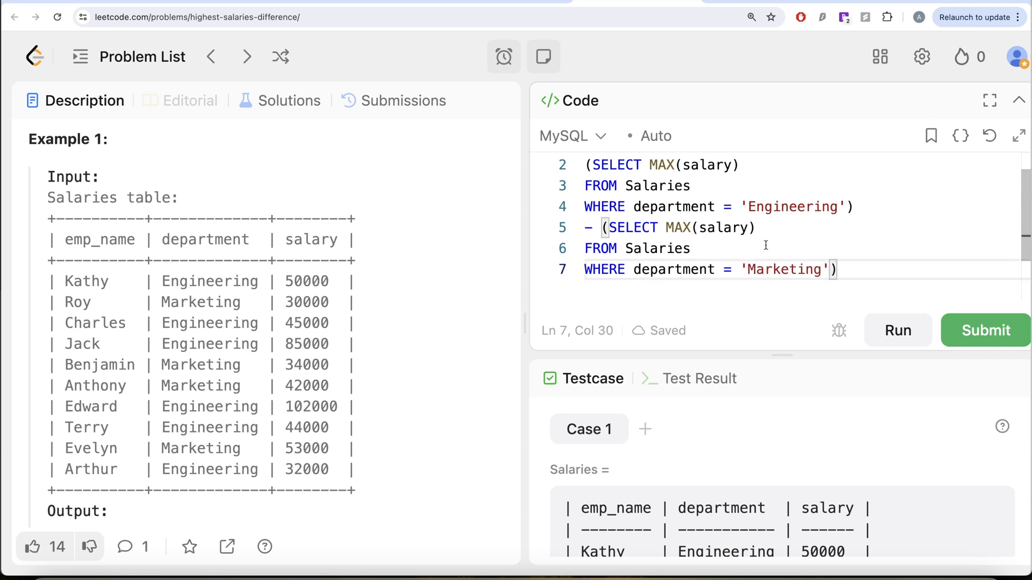
scroll(up, 3)
text(S)
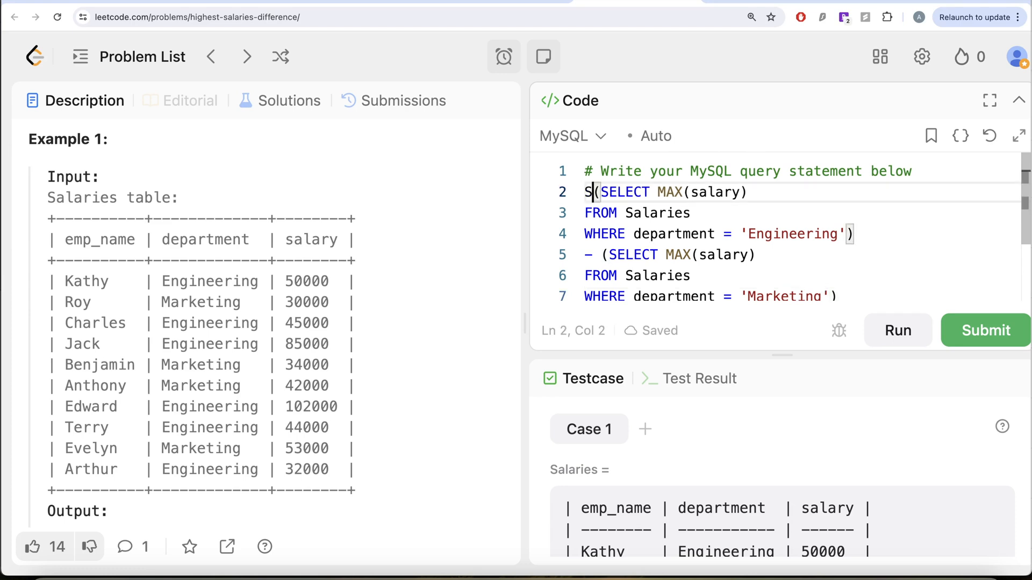
Wrap the difference in SELECT ABS(...) AS salary_difference;
text(ELECT A)
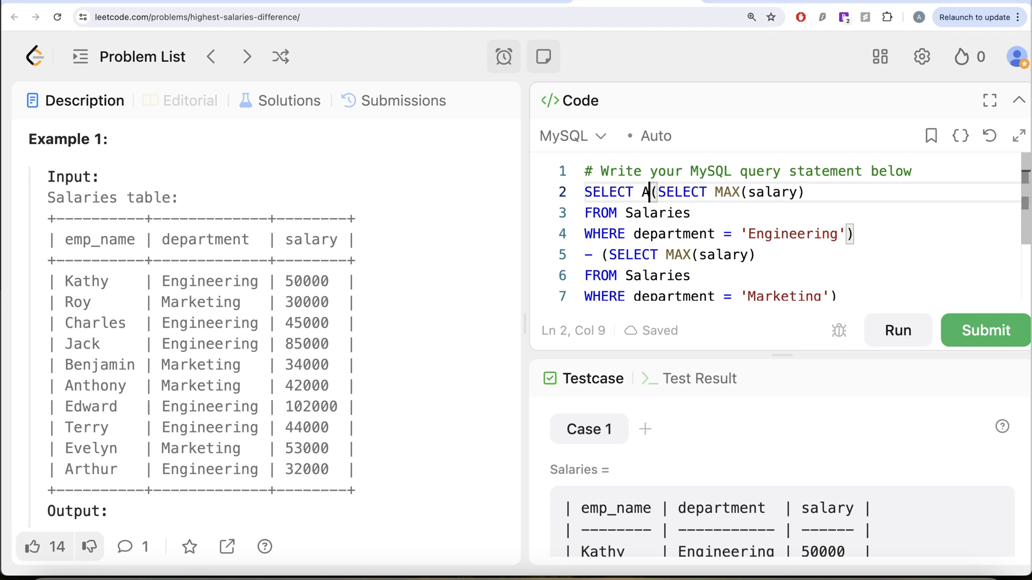
text(BS)
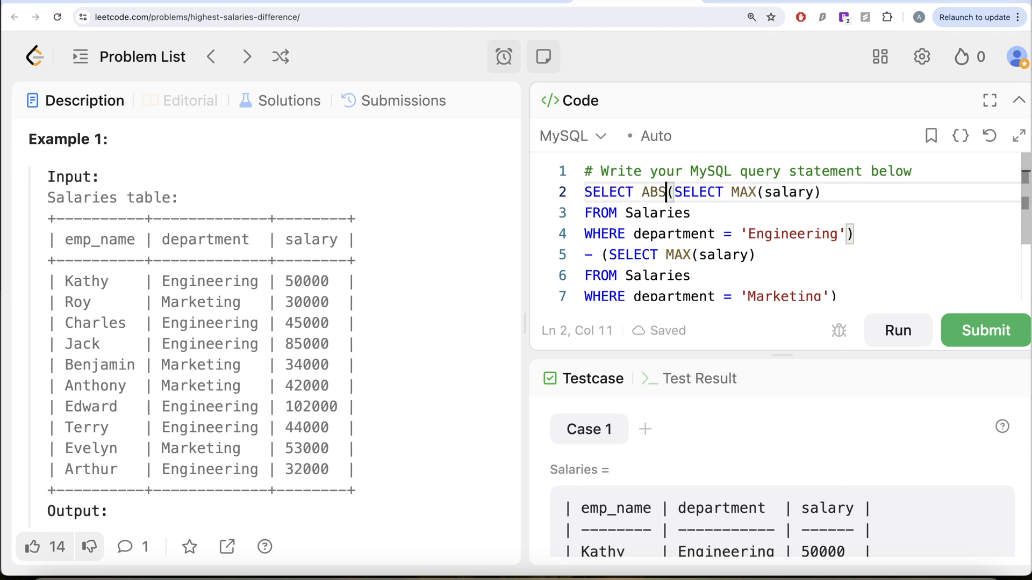
text(()
click(719, 296)
text())
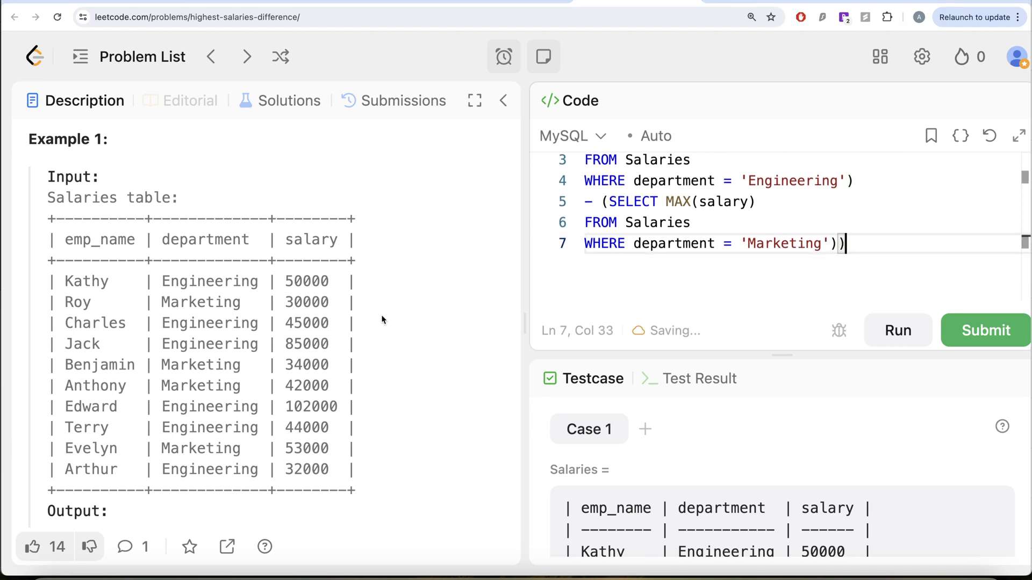
scroll(down, 3)
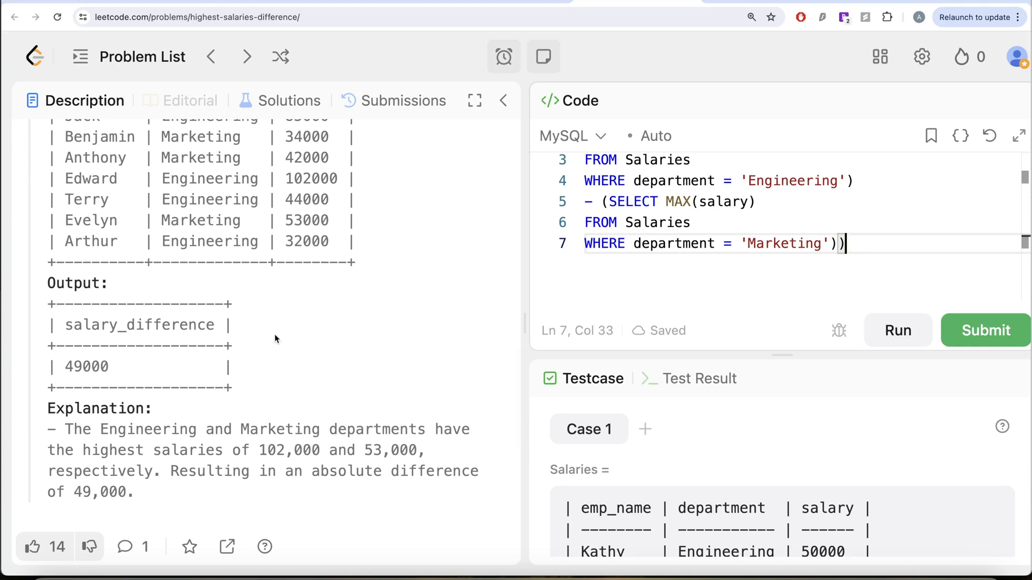
text(AS)
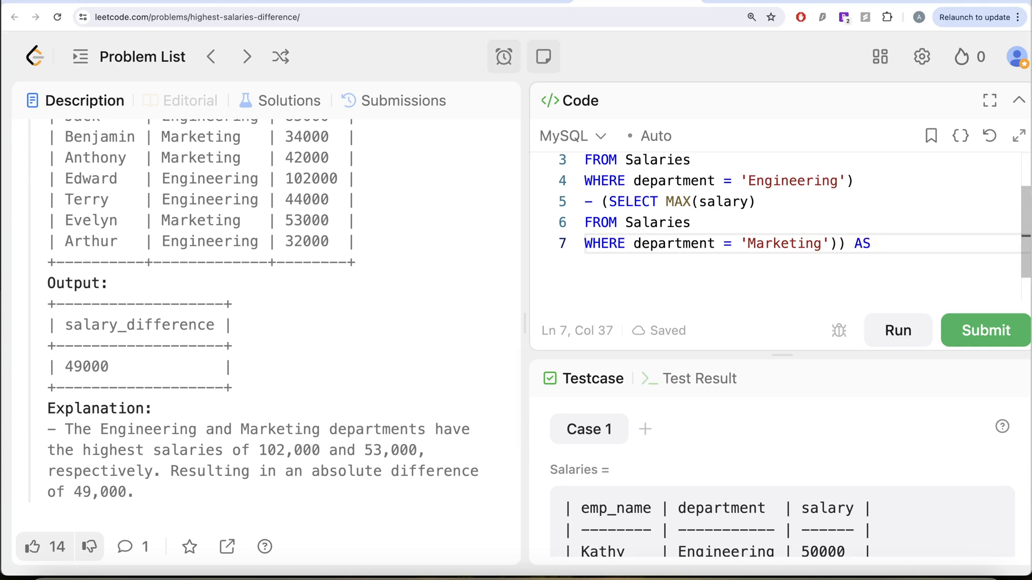
text(salary_dif)
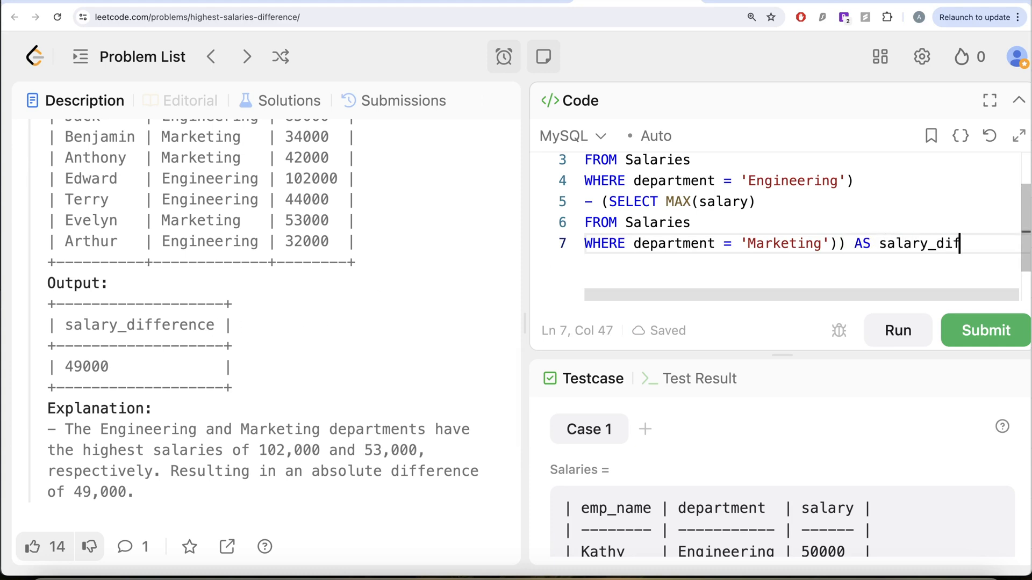
text(ference;)
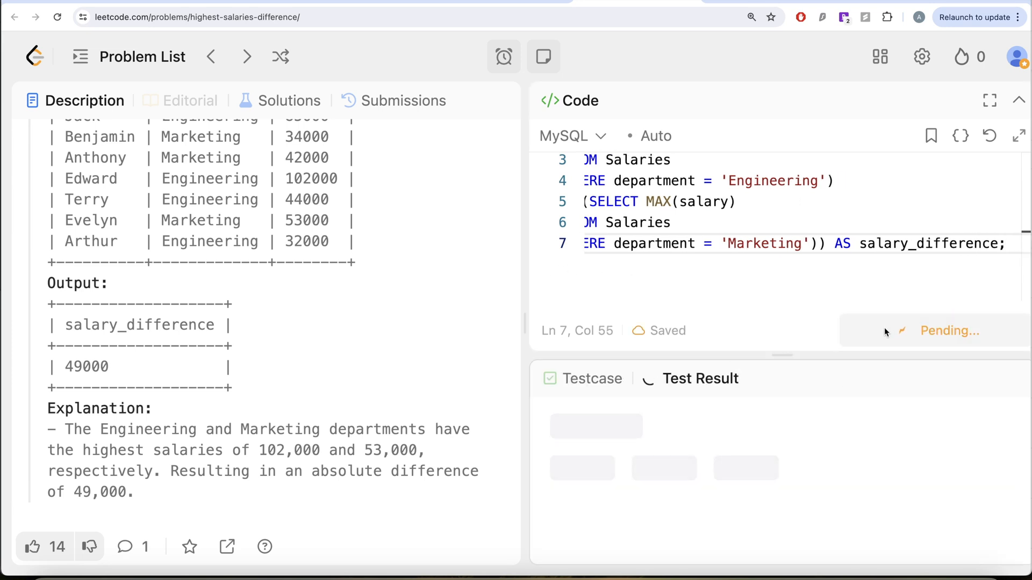
Run the query and confirm the Accepted test result with expected output 49000
click(983, 330)
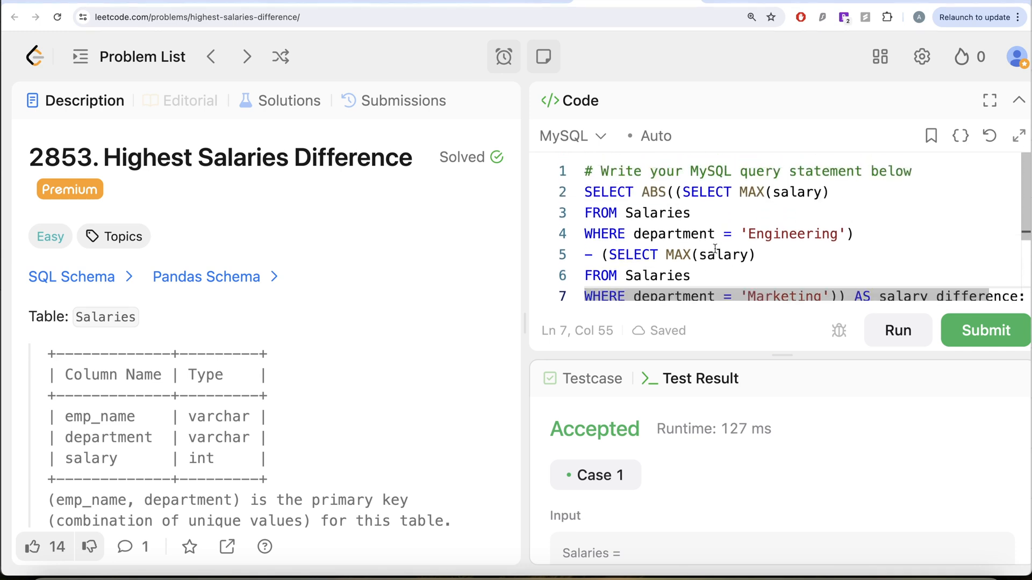
click(700, 379)
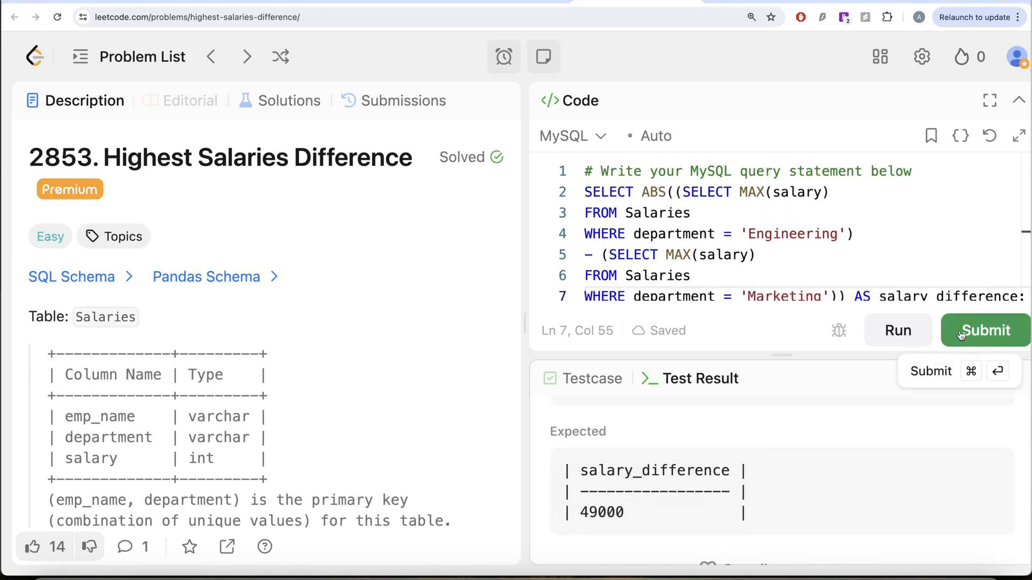
Submit the solution, see it Accepted at 288 ms, and return to the description
click(985, 330)
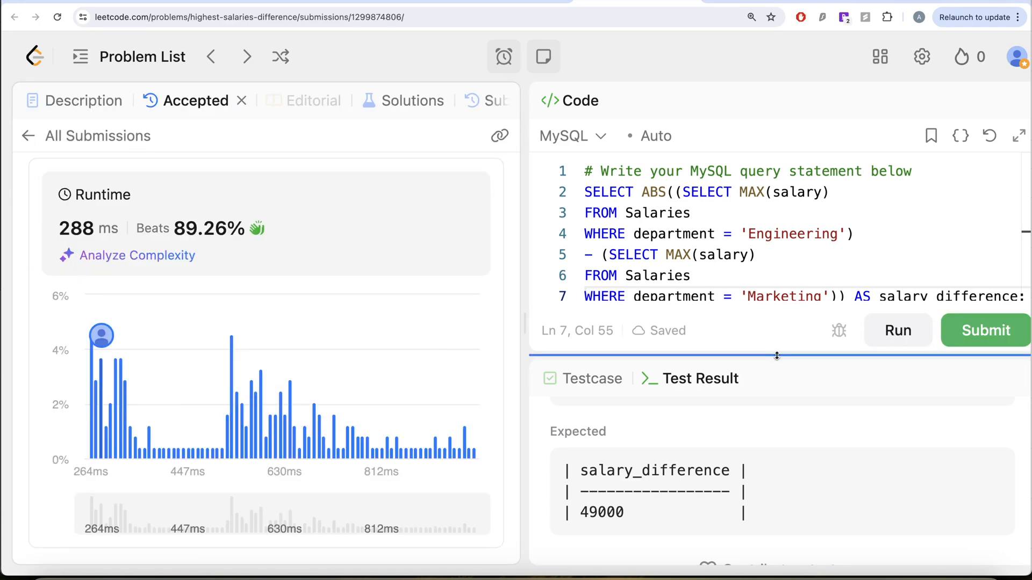
mouse_move(271, 240)
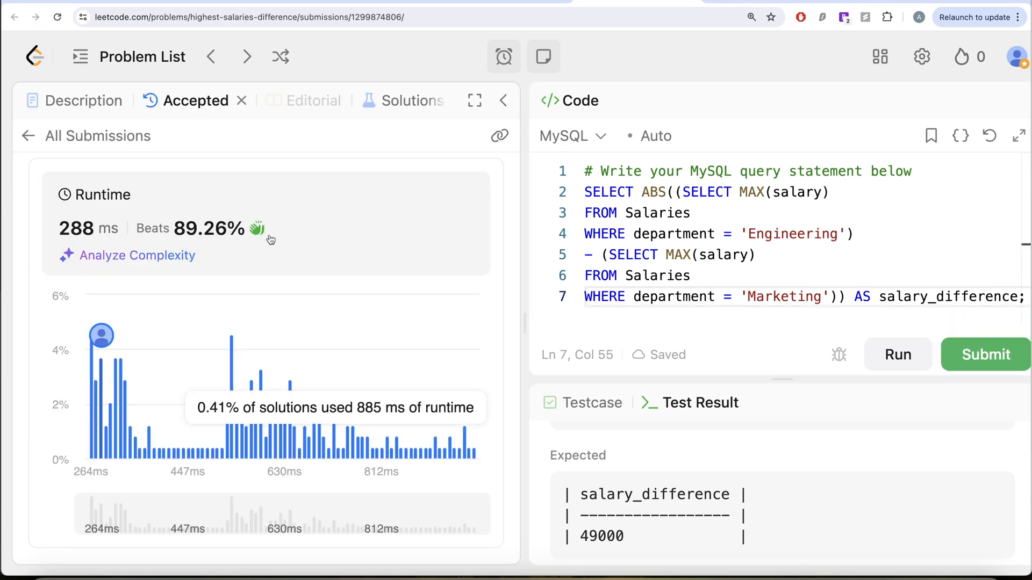
click(84, 101)
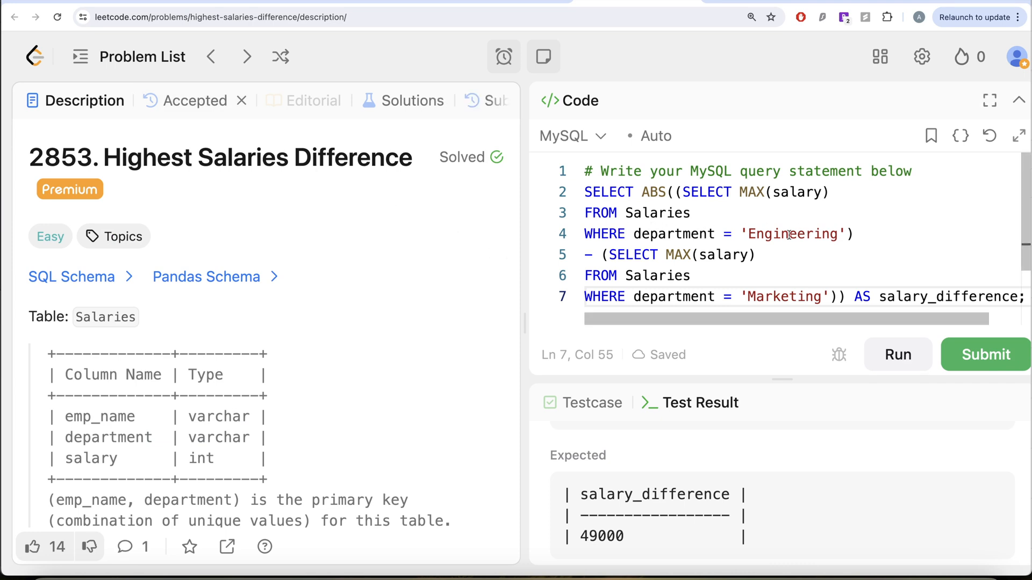
double_click(707, 193)
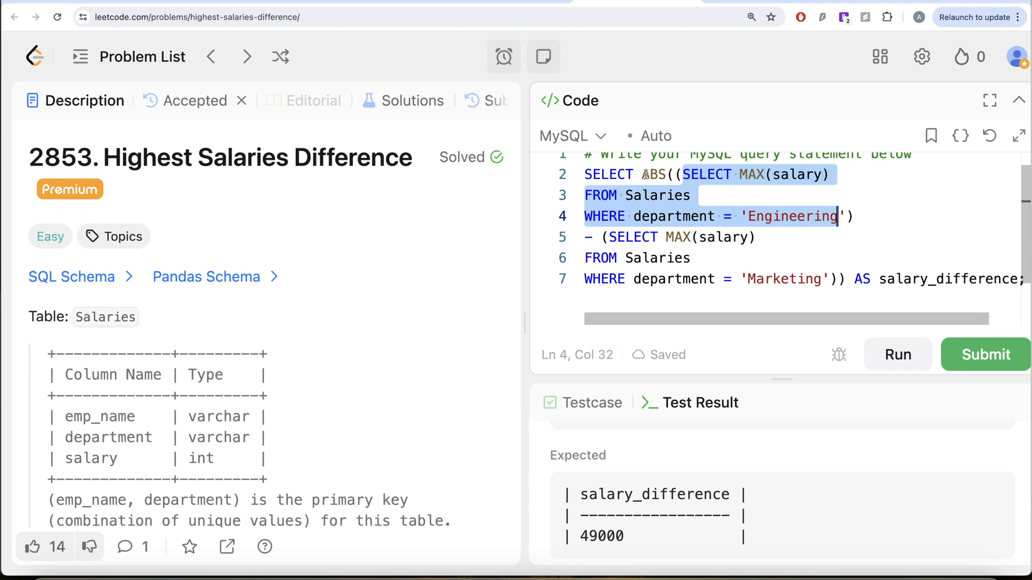
mouse_move(910, 282)
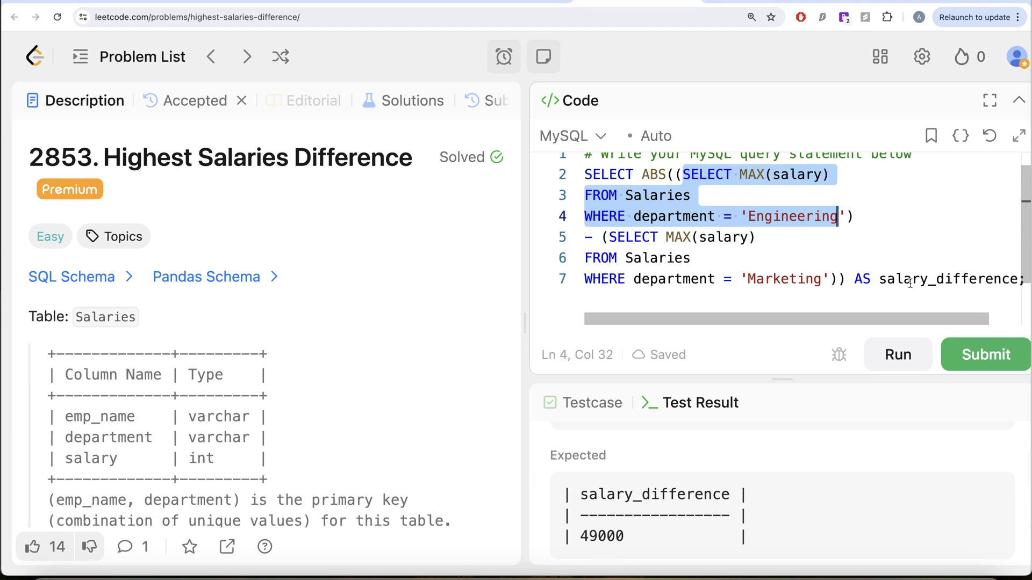